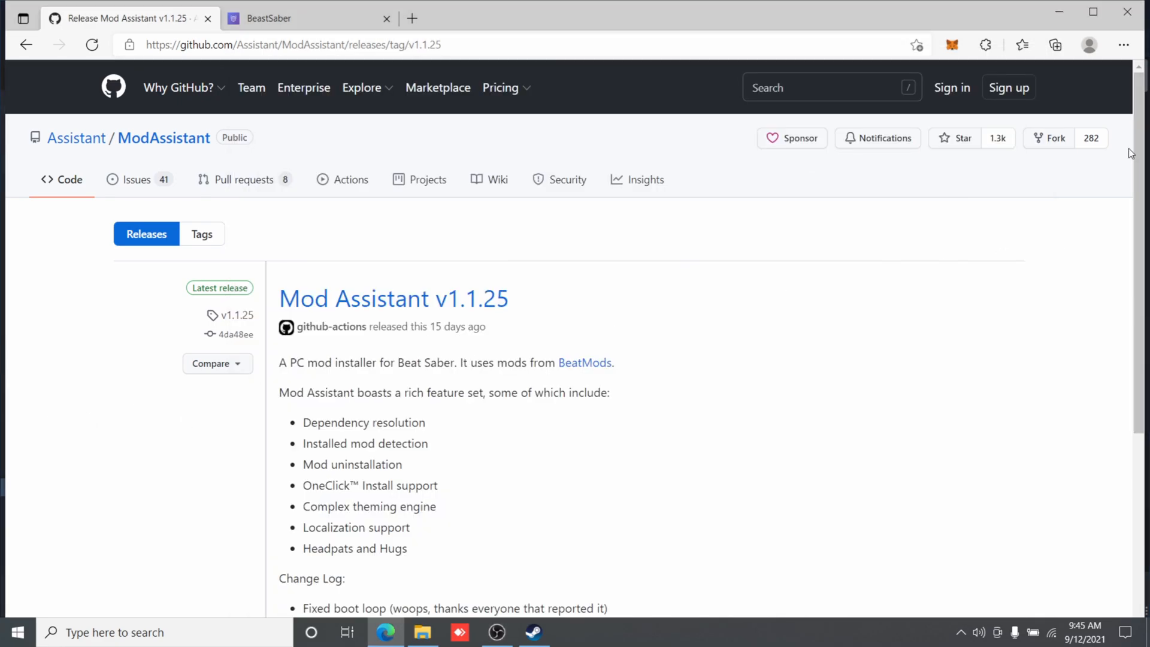
# Step: Download ModAssistant.exe from the release Assets and keep it despite the browser's harm warning
pyautogui.scroll(-3)
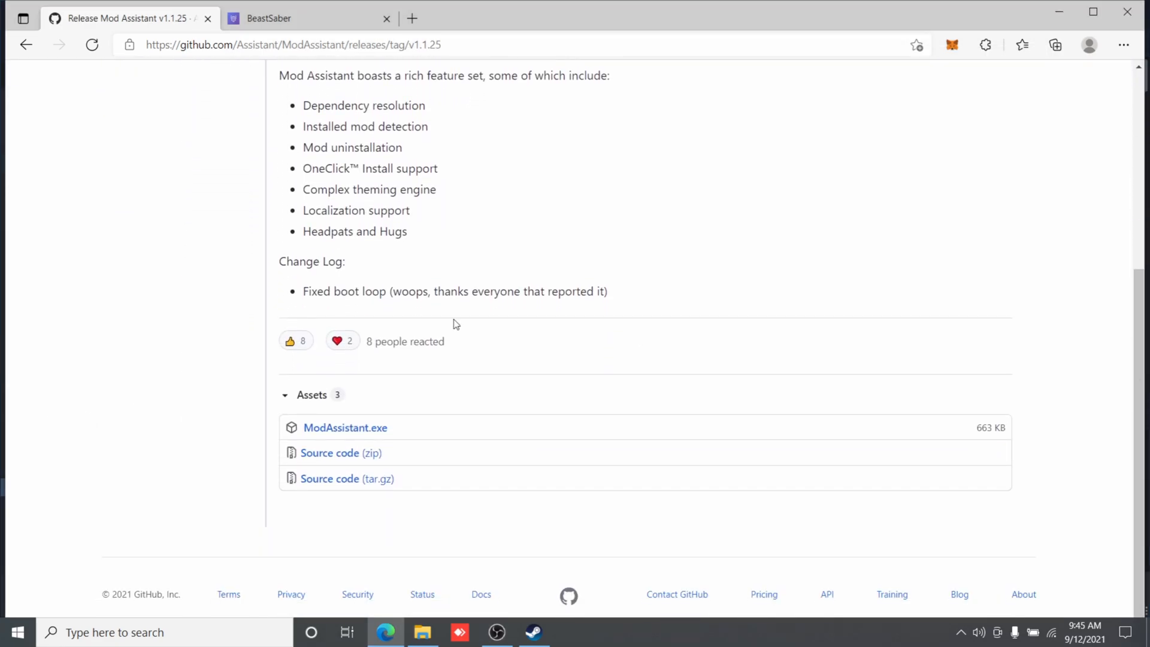
pyautogui.moveTo(345, 428)
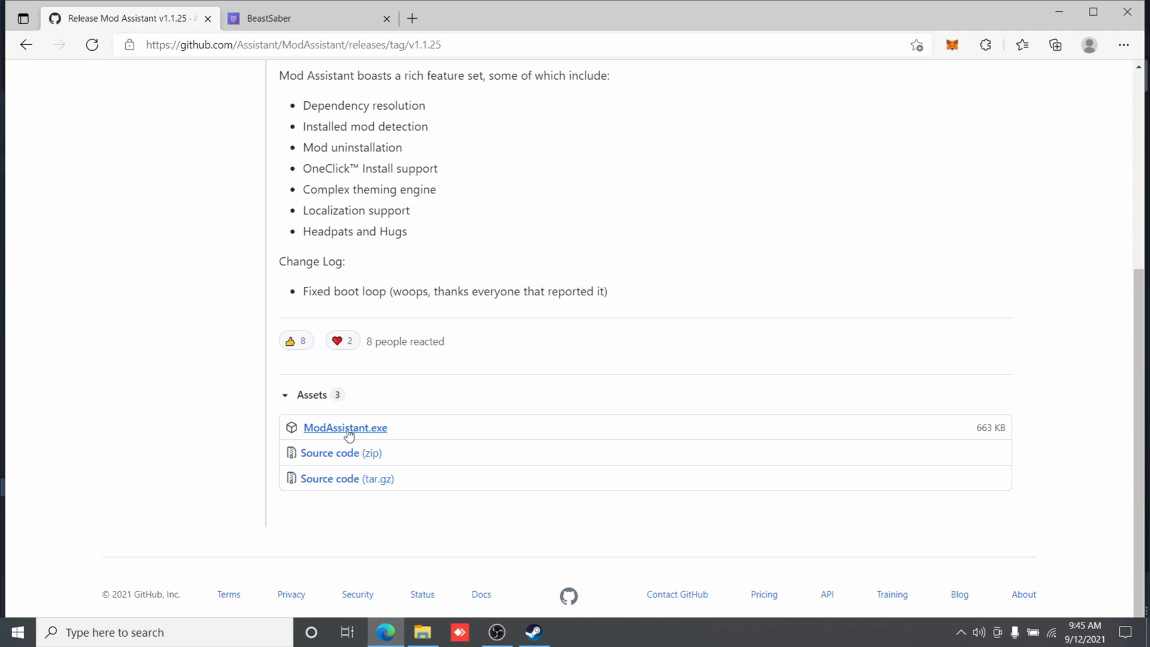
pyautogui.click(1055, 45)
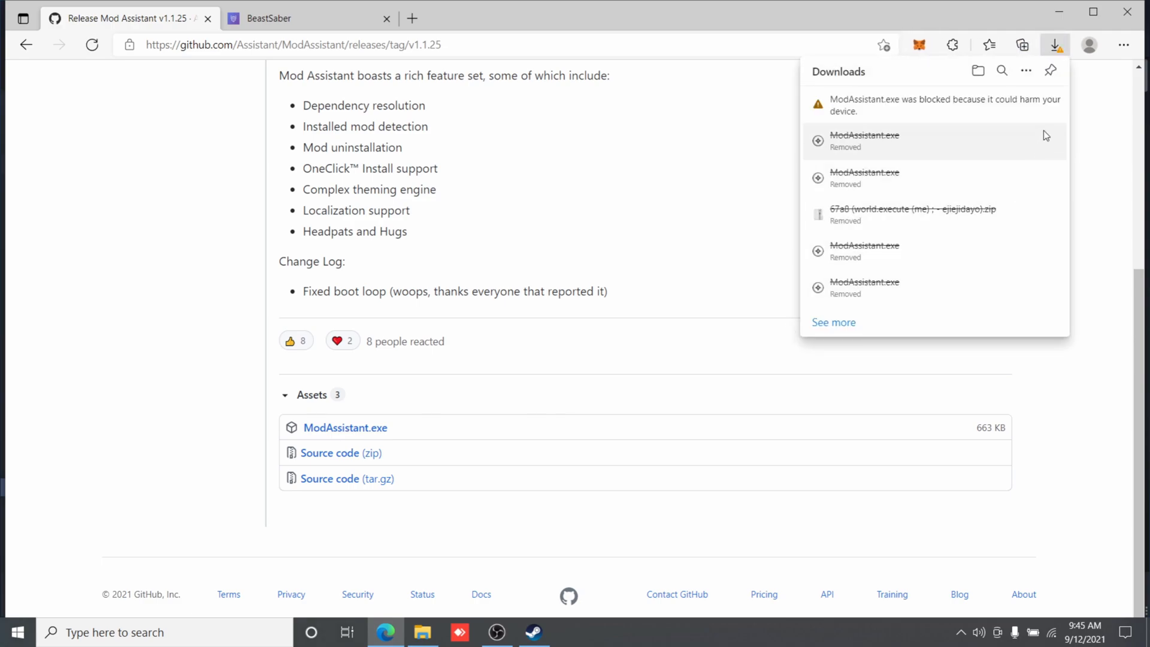
pyautogui.click(1041, 104)
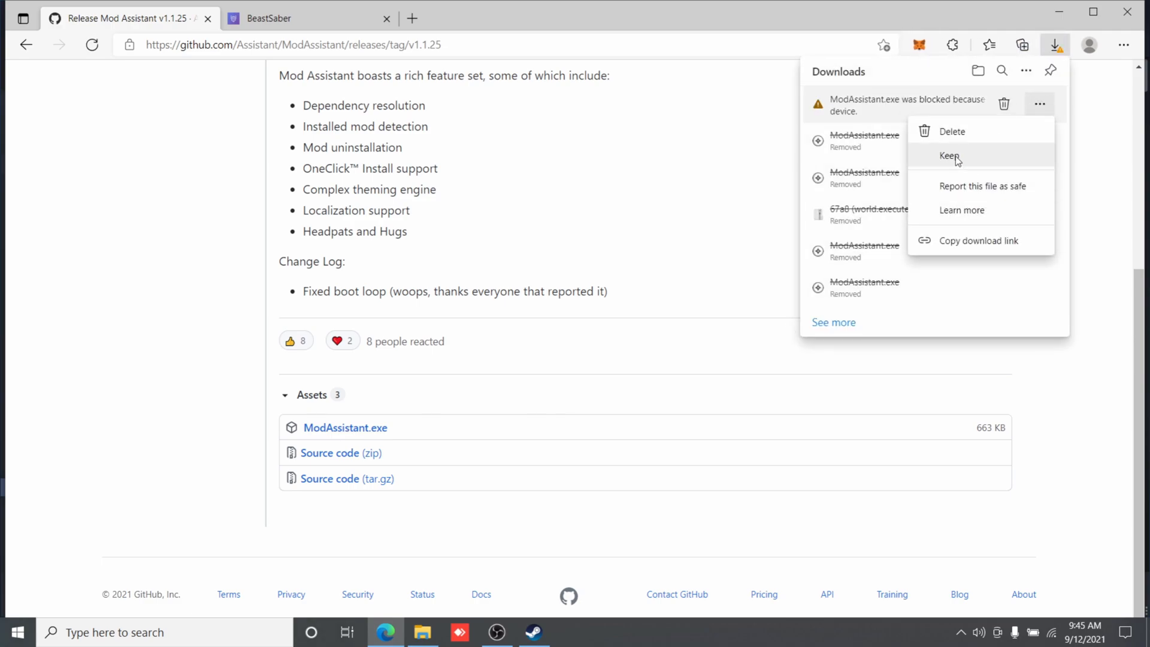
pyautogui.click(949, 156)
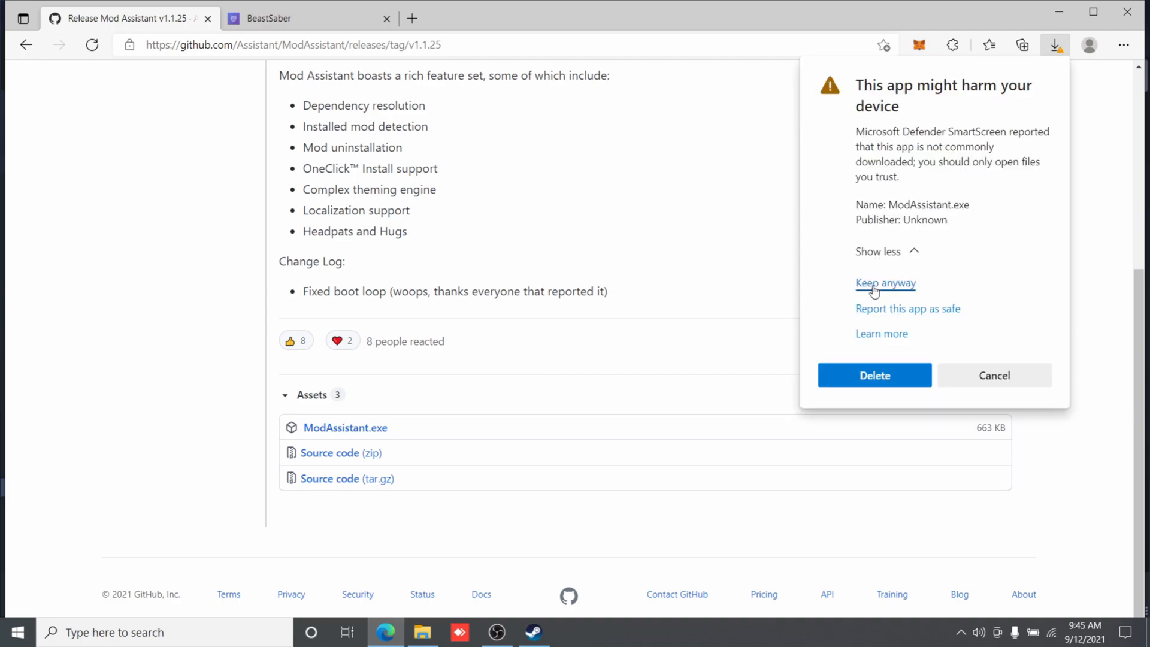
pyautogui.click(886, 283)
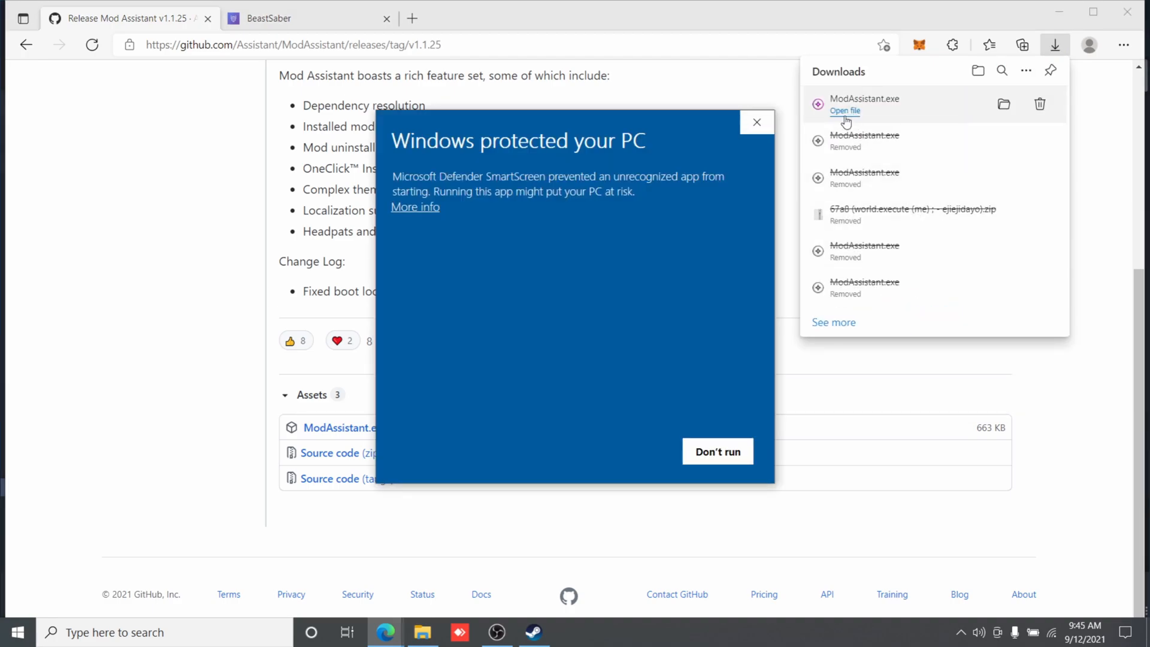
# Step: Run Mod Assistant anyway past the Windows protection warning to reach its welcome page
pyautogui.click(414, 206)
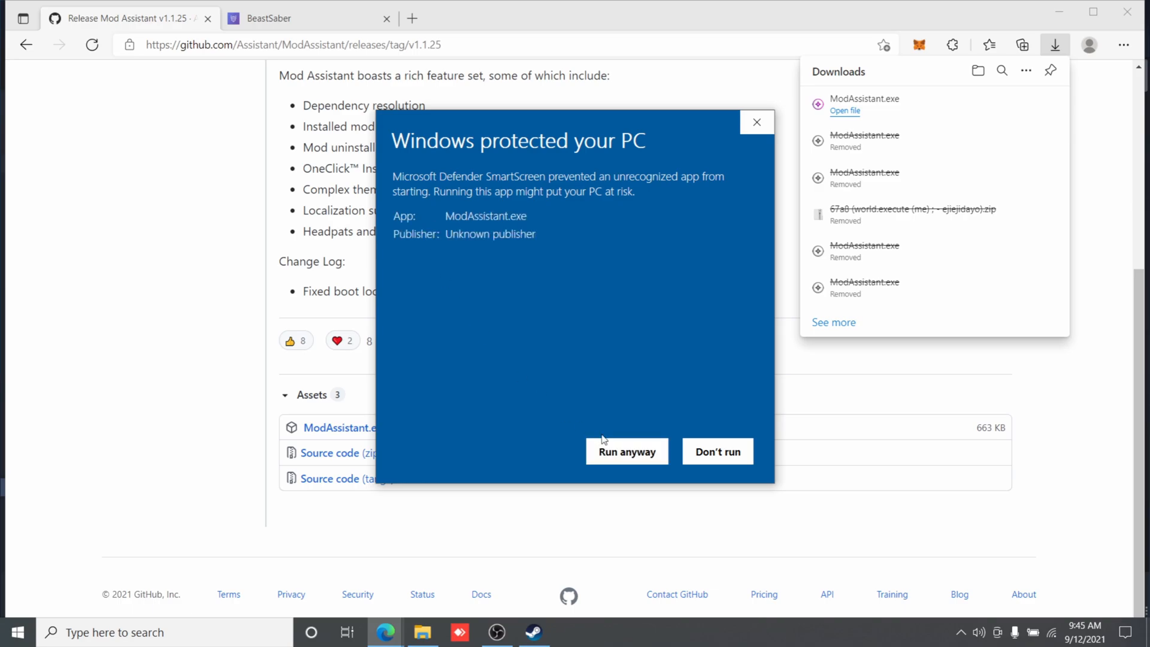
pyautogui.click(627, 452)
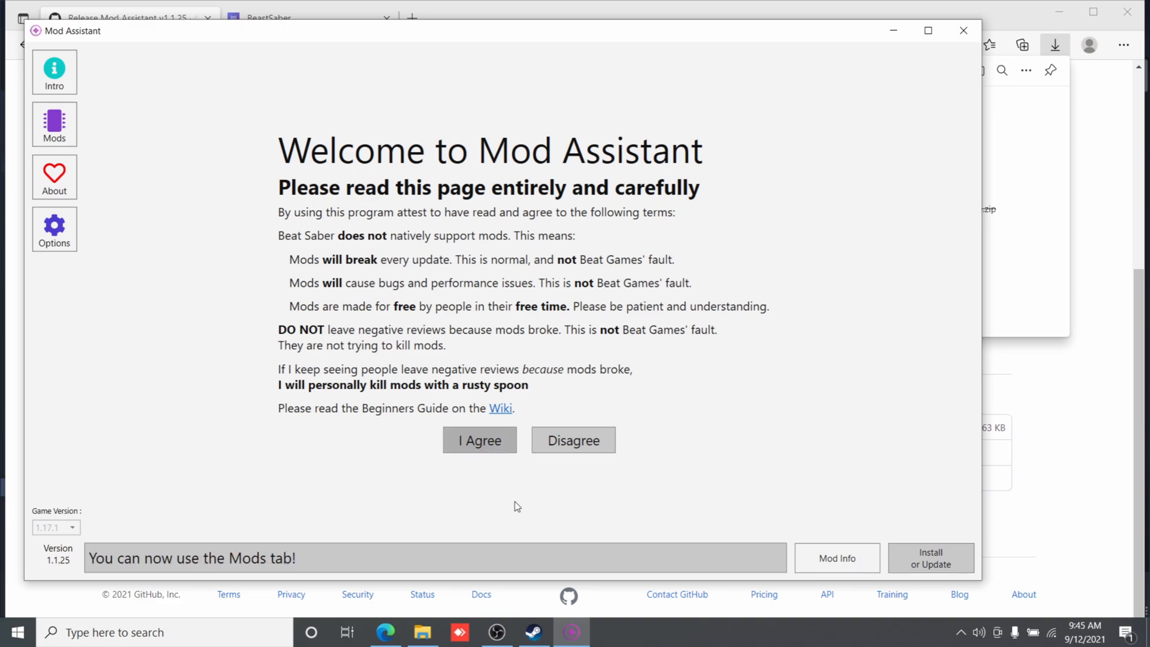
pyautogui.moveTo(124, 162)
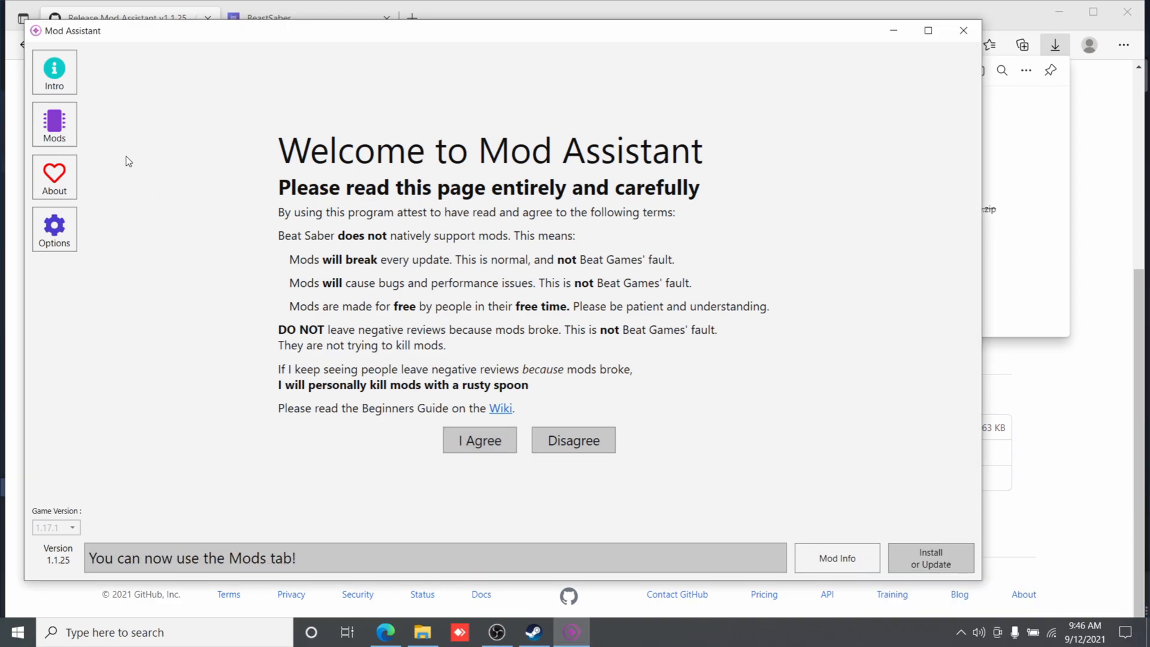
# Step: Show the Mods list and mark NoodleExtensions and MappingExtensions for installation, scrolling further down the catalogue
pyautogui.click(479, 439)
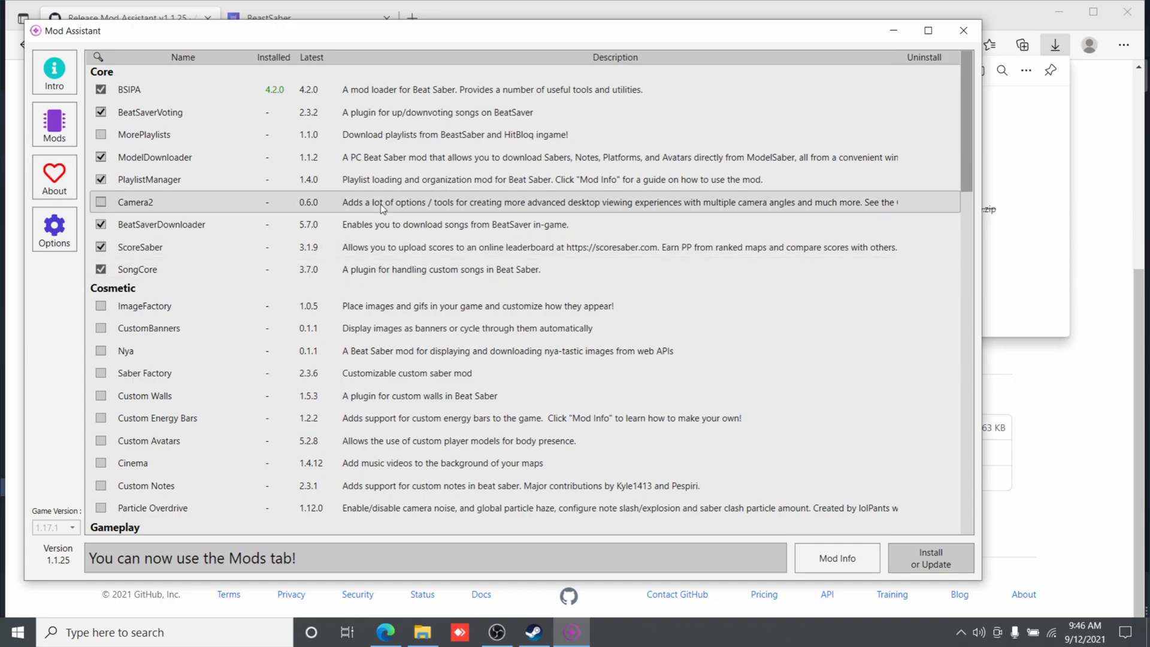
pyautogui.moveTo(154, 324)
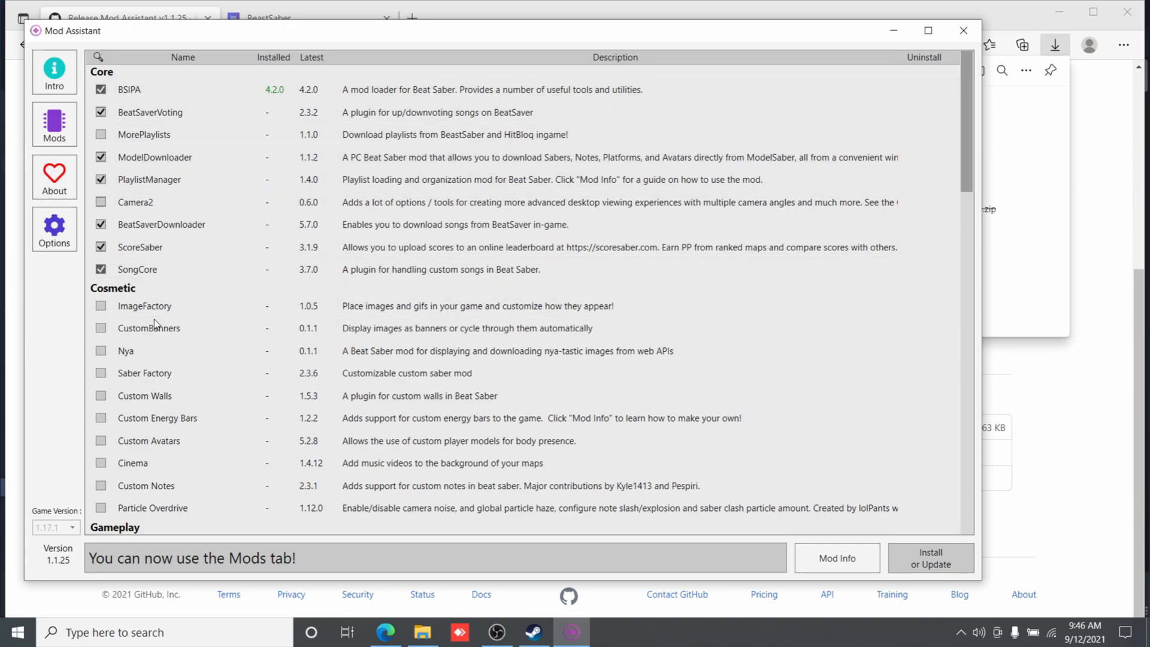
pyautogui.moveTo(148, 329)
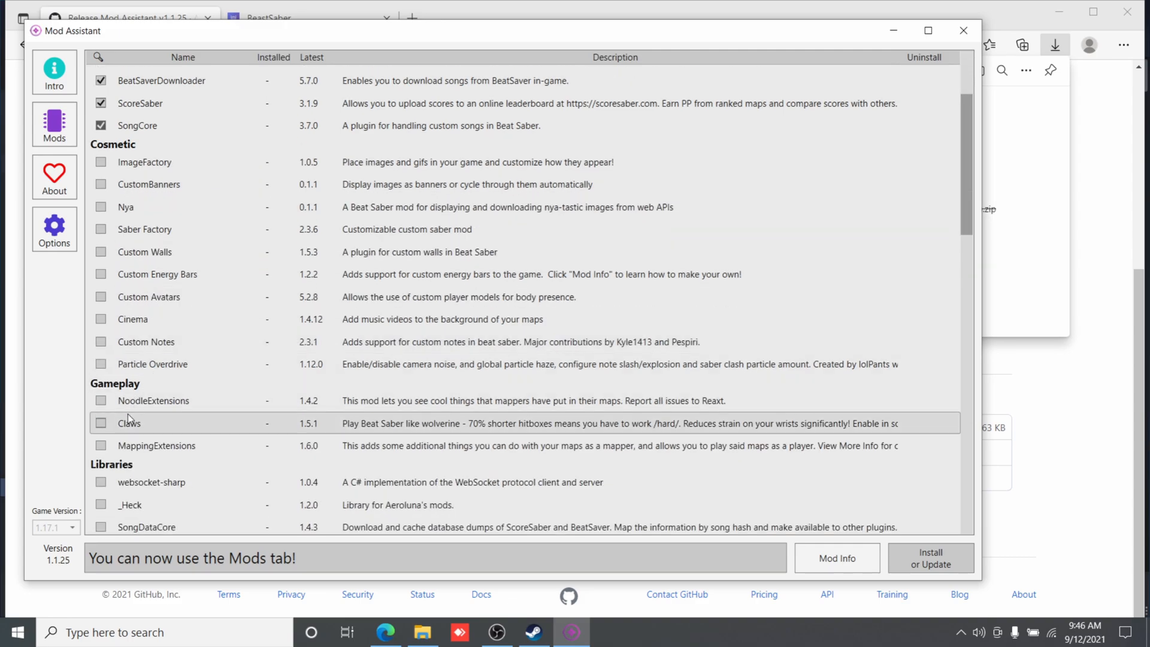
pyautogui.click(101, 400)
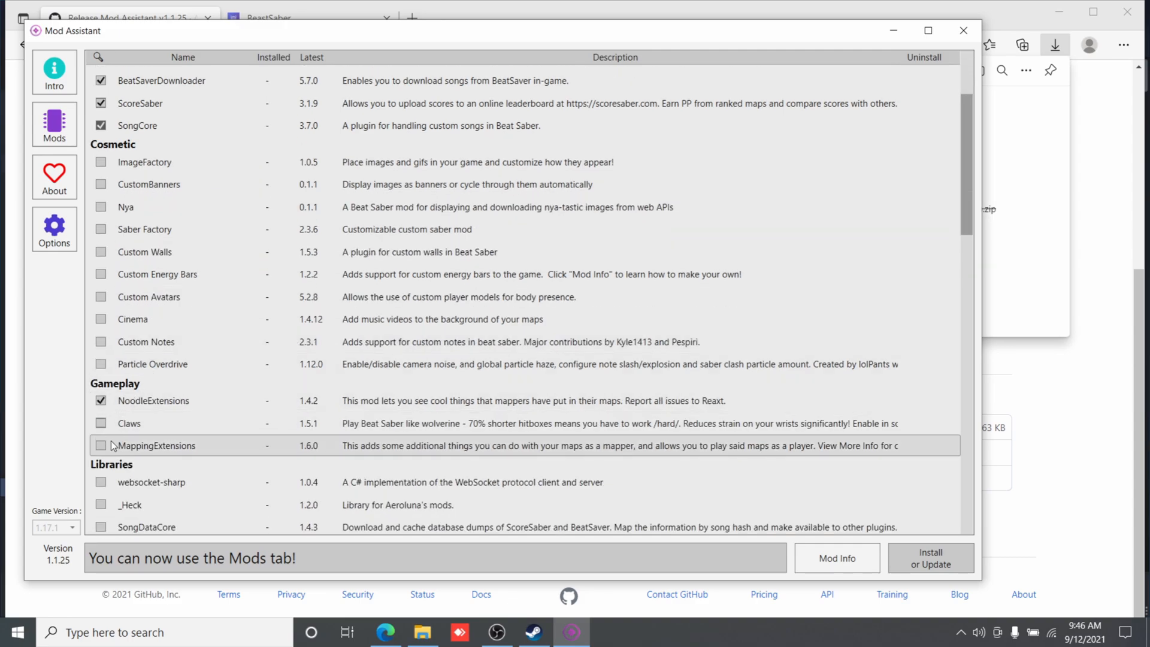
pyautogui.click(101, 446)
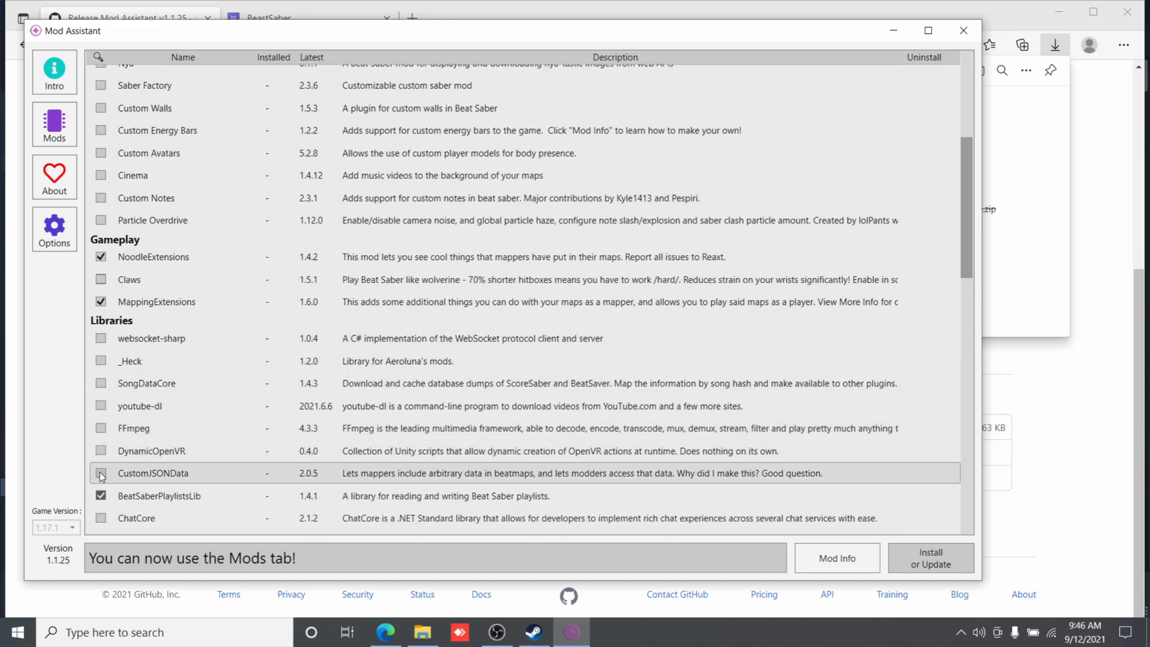
pyautogui.scroll(-3)
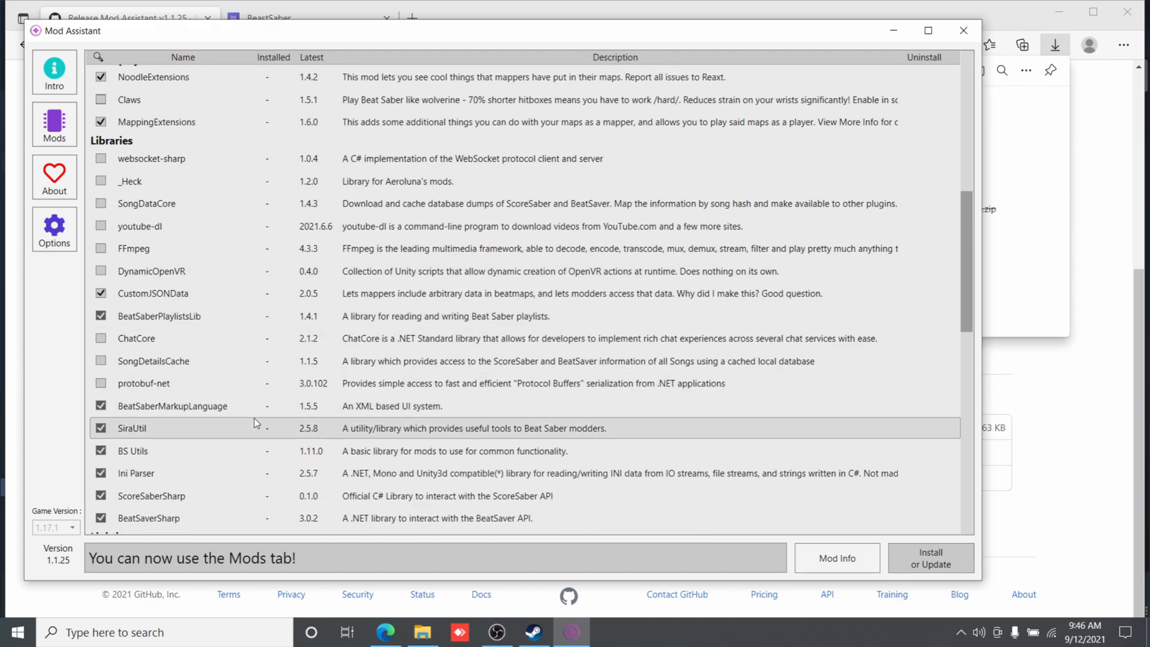
pyautogui.scroll(-3)
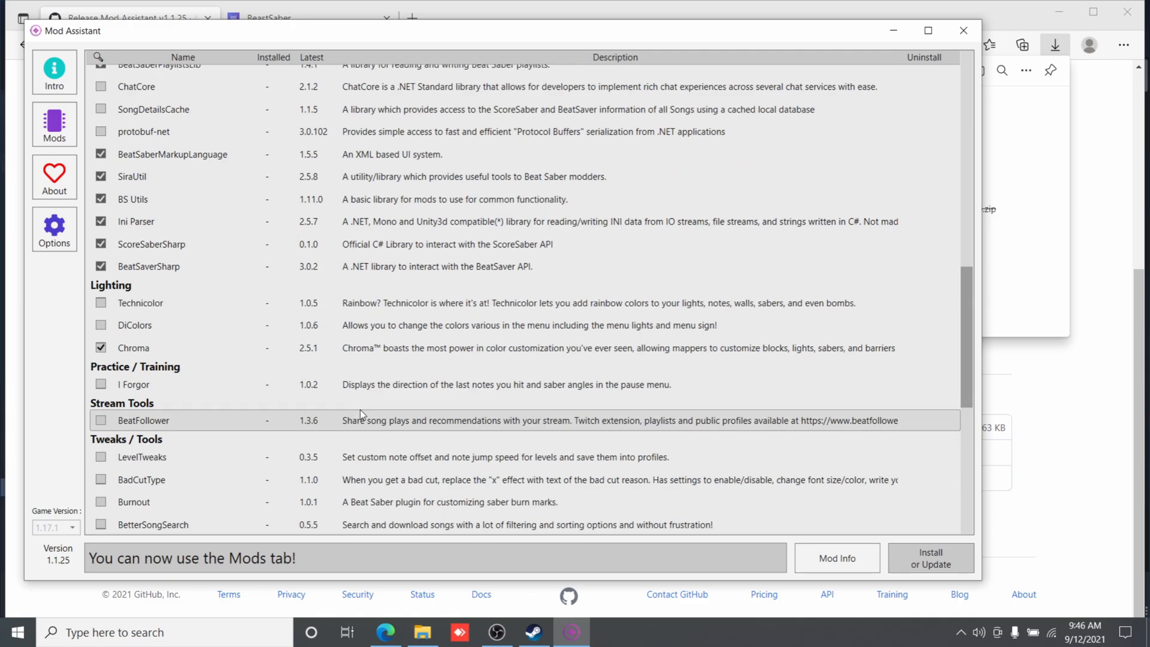
pyautogui.scroll(-3)
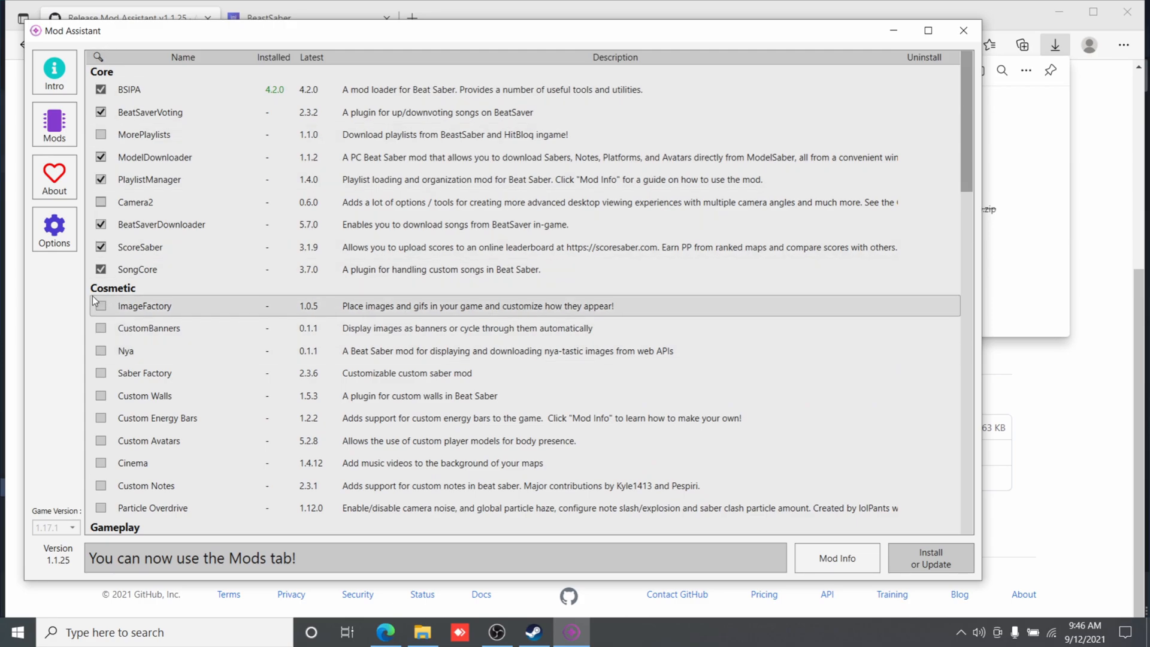
pyautogui.click(101, 374)
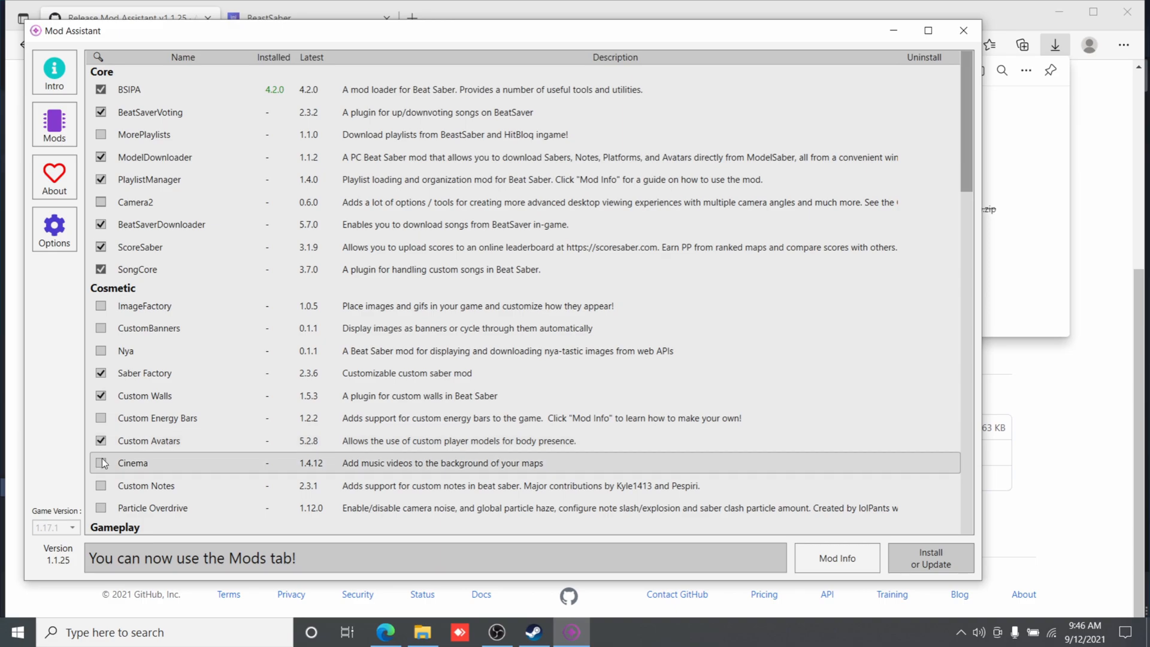
pyautogui.click(101, 462)
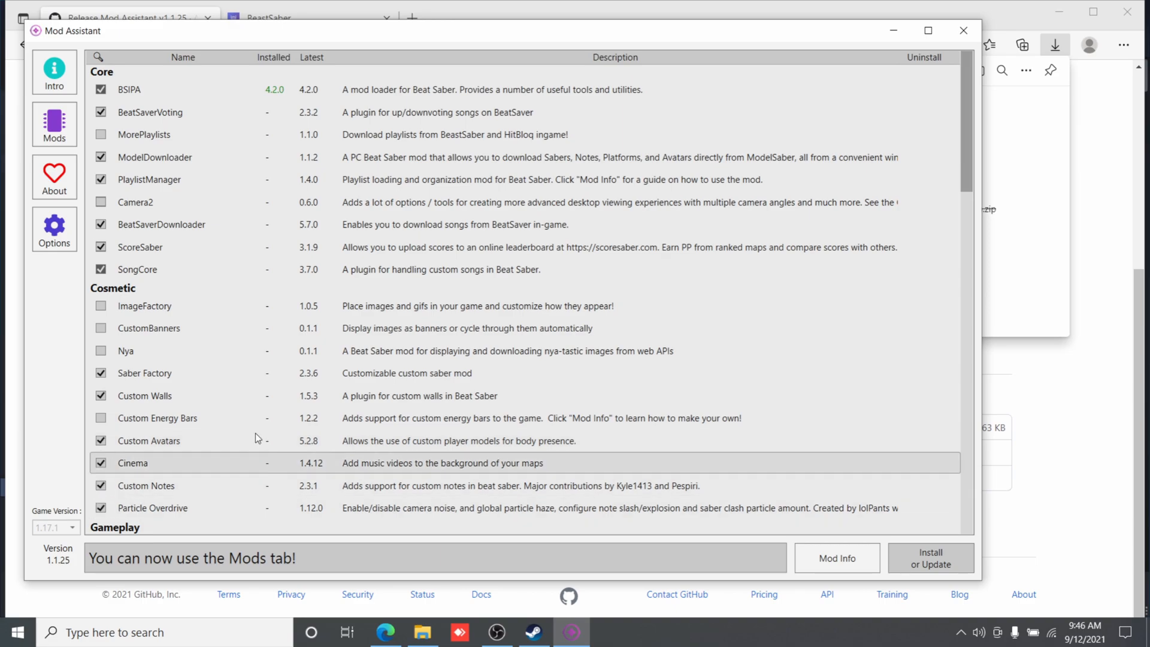
pyautogui.scroll(-3)
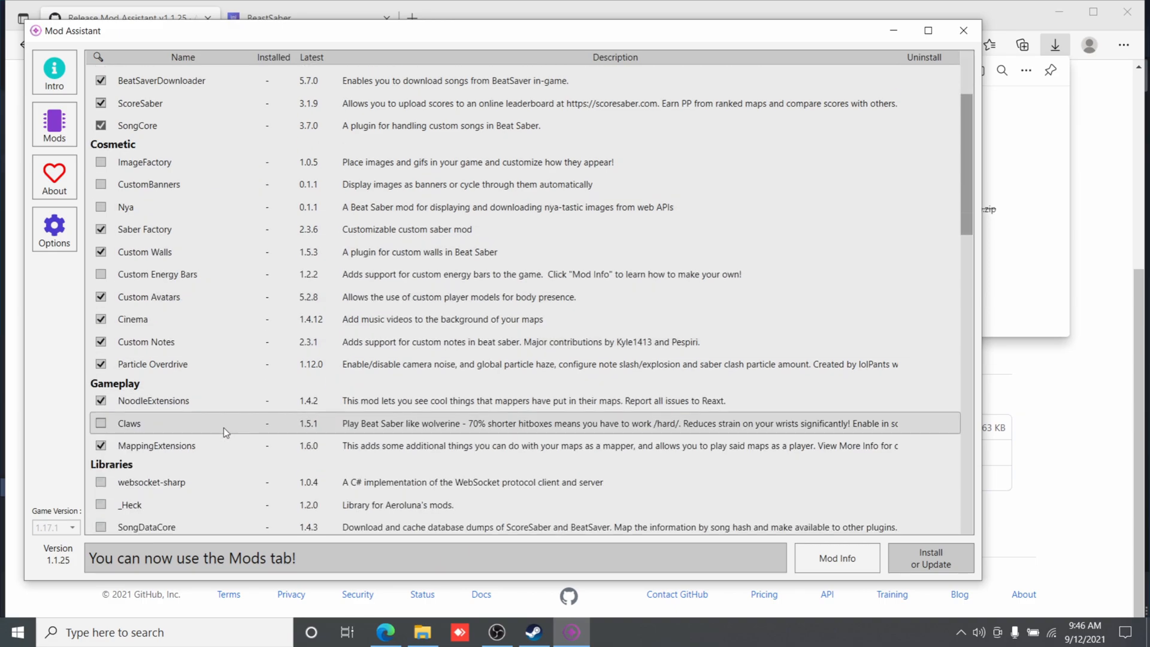
pyautogui.scroll(-3)
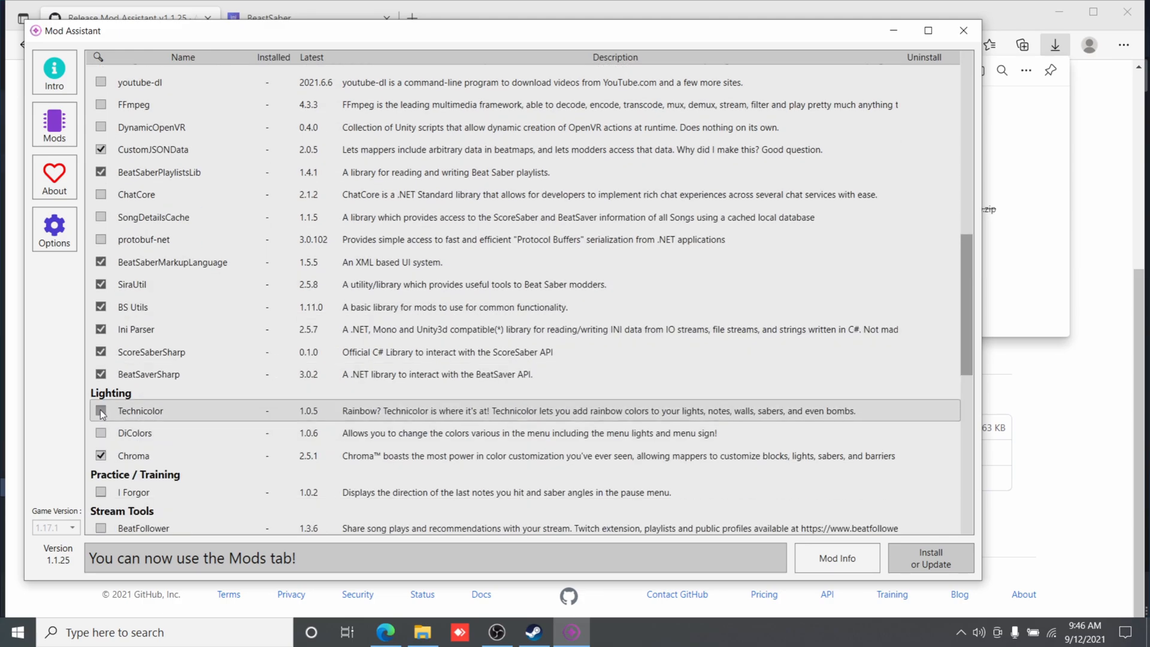
pyautogui.scroll(-3)
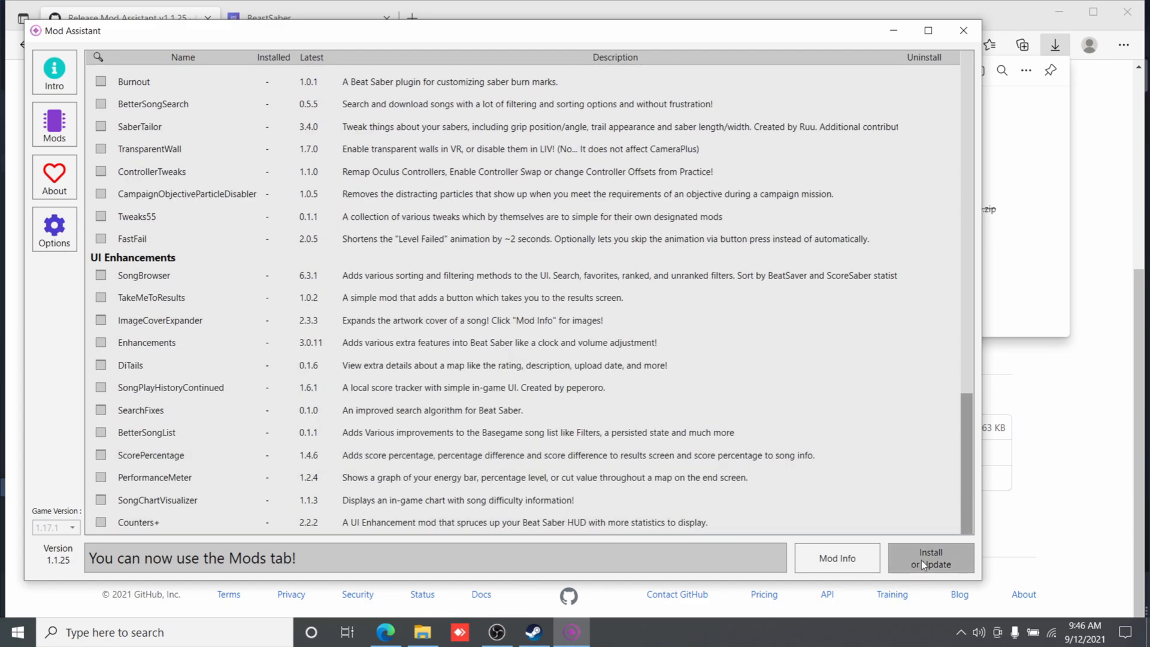
# Step: Run Install or Update so all ticked mods finish installing
pyautogui.click(931, 559)
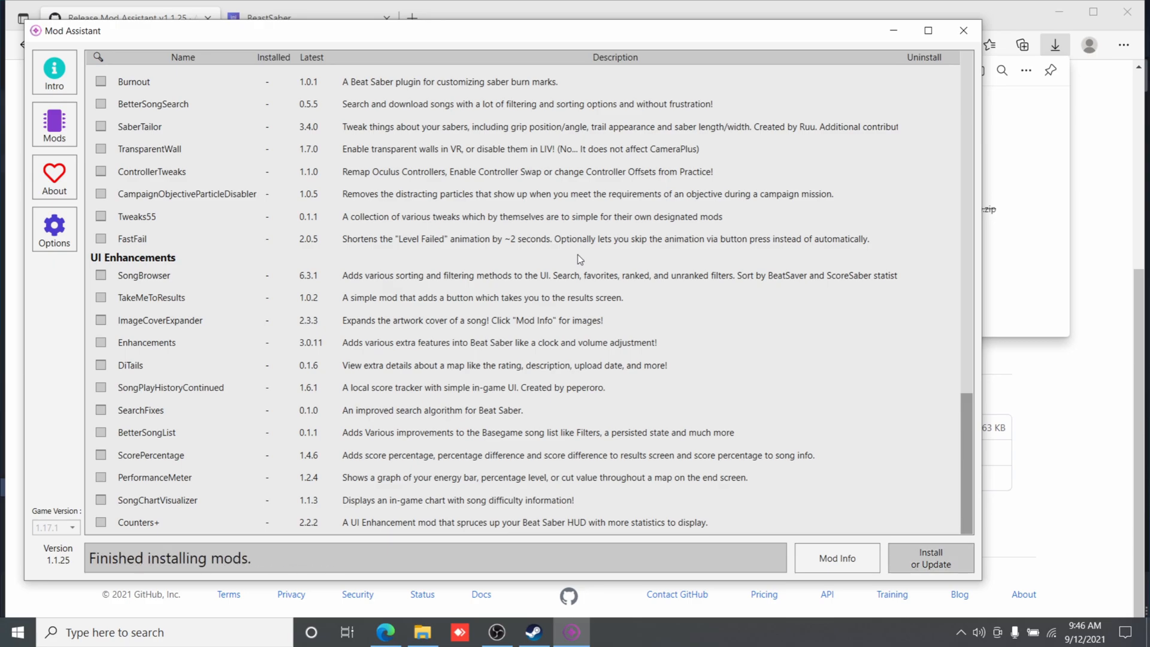
pyautogui.moveTo(554, 250)
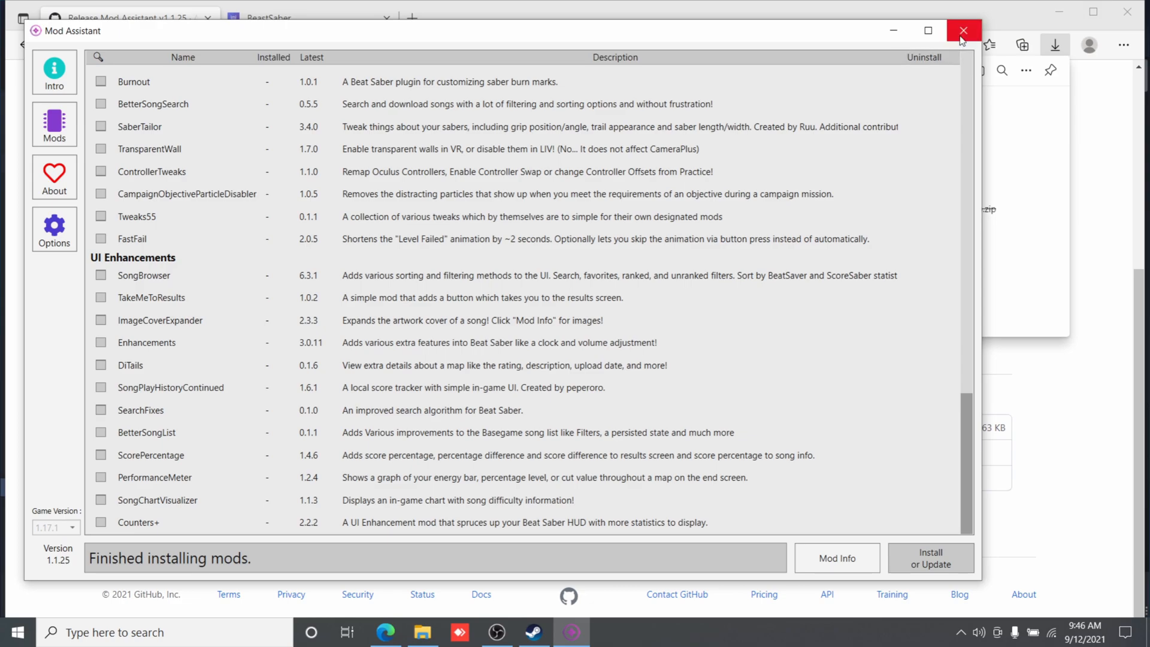
pyautogui.moveTo(963, 32)
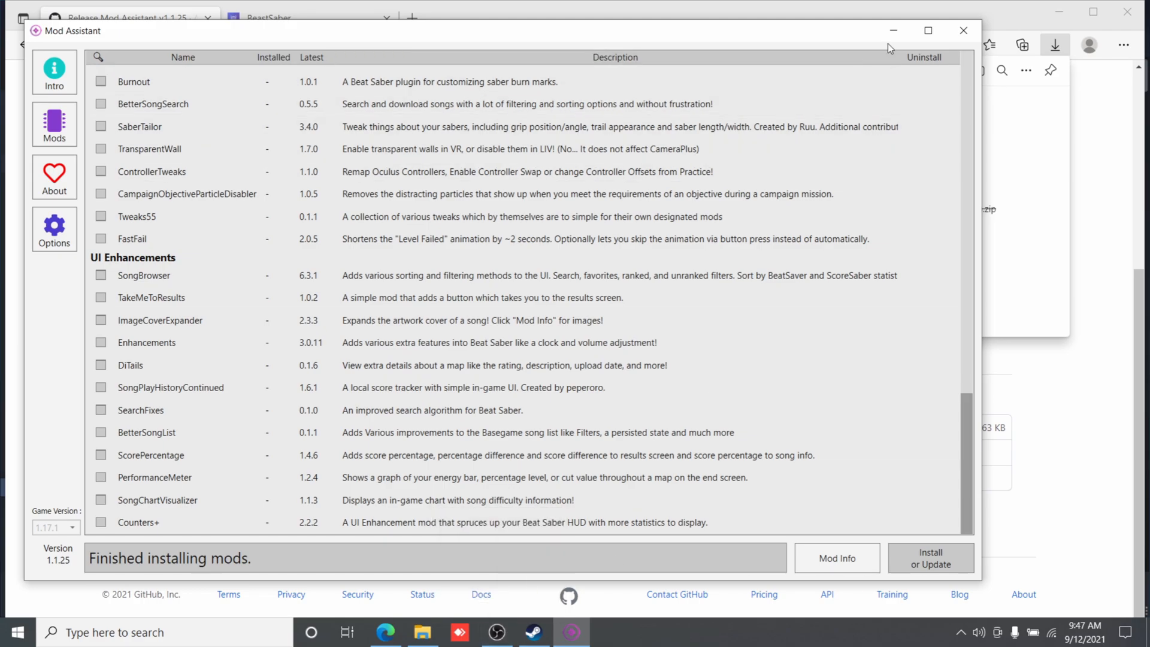
pyautogui.moveTo(893, 31)
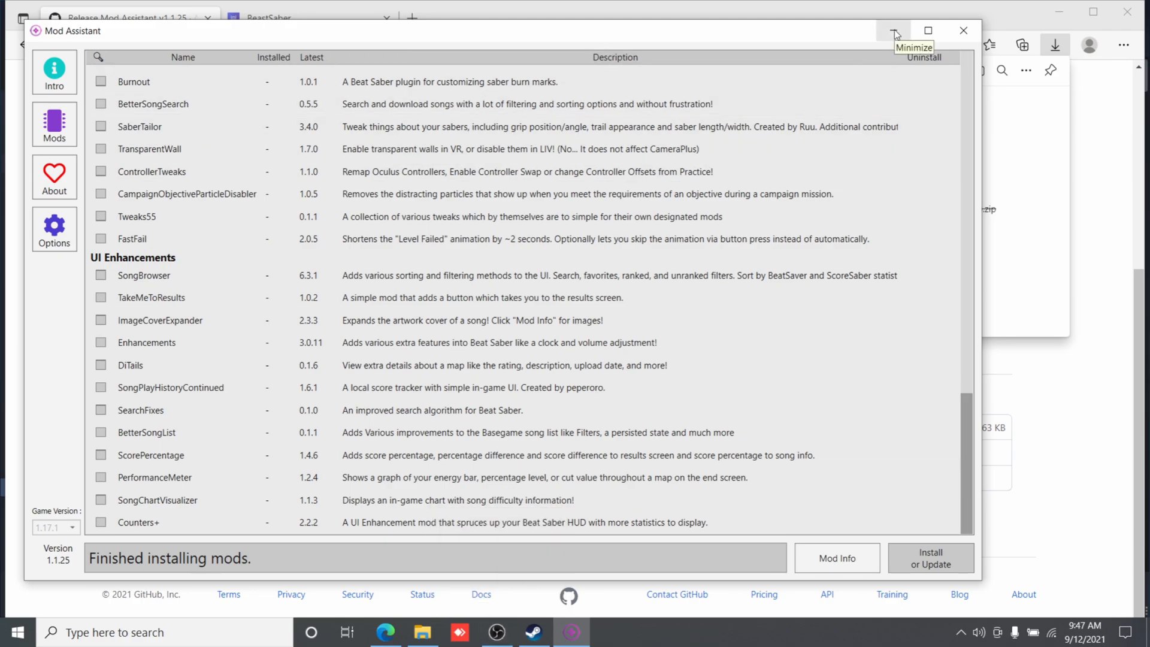
# Step: Minimize Mod Assistant, download the world.execute(me) – Mili map from BeastSaber and show its zip in Downloads
pyautogui.click(894, 32)
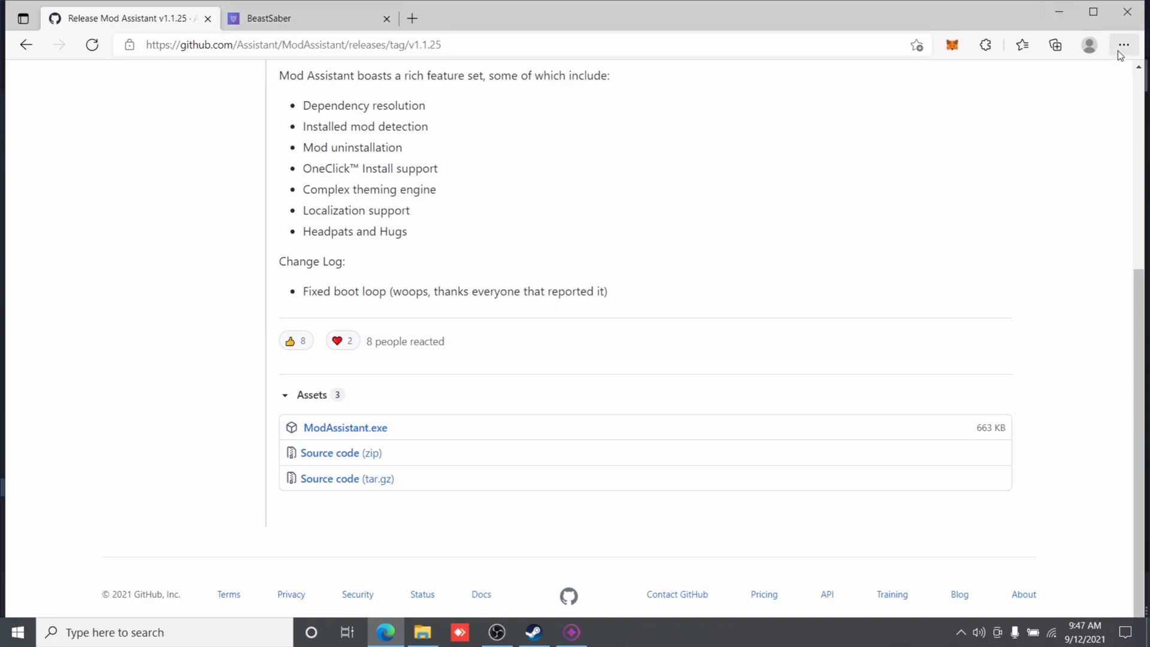
pyautogui.moveTo(294, 18)
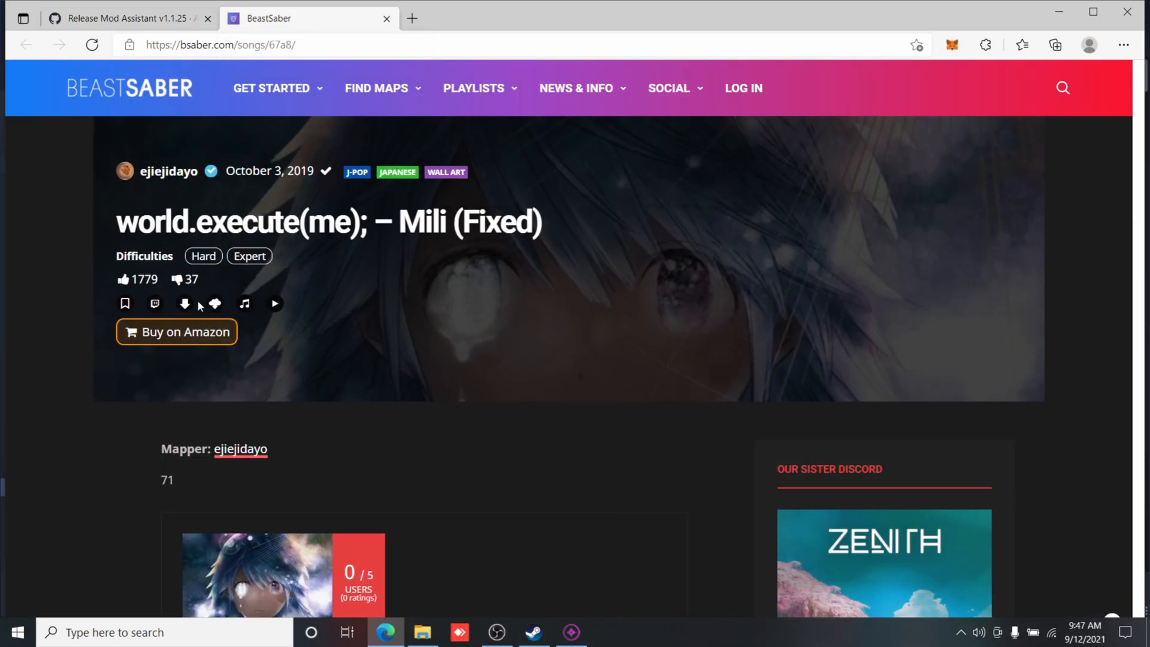
pyautogui.click(1055, 45)
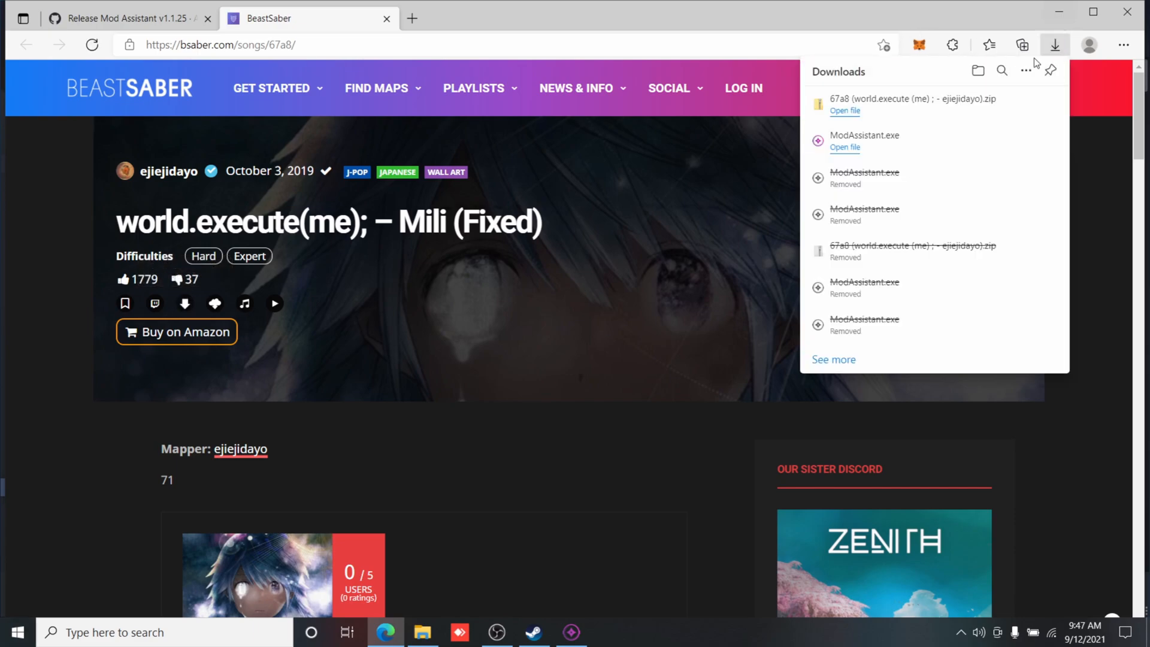
pyautogui.click(978, 70)
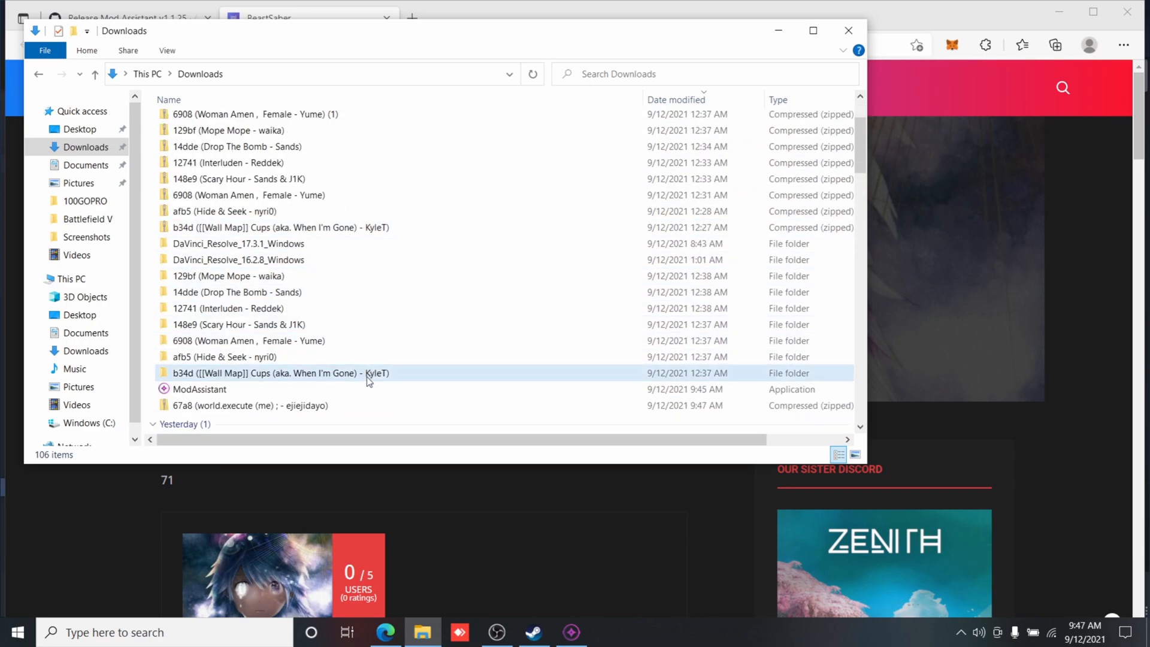
# Step: Extract the 67a8 world.execute(me) zip into a same-named folder in Downloads
pyautogui.click(249, 405)
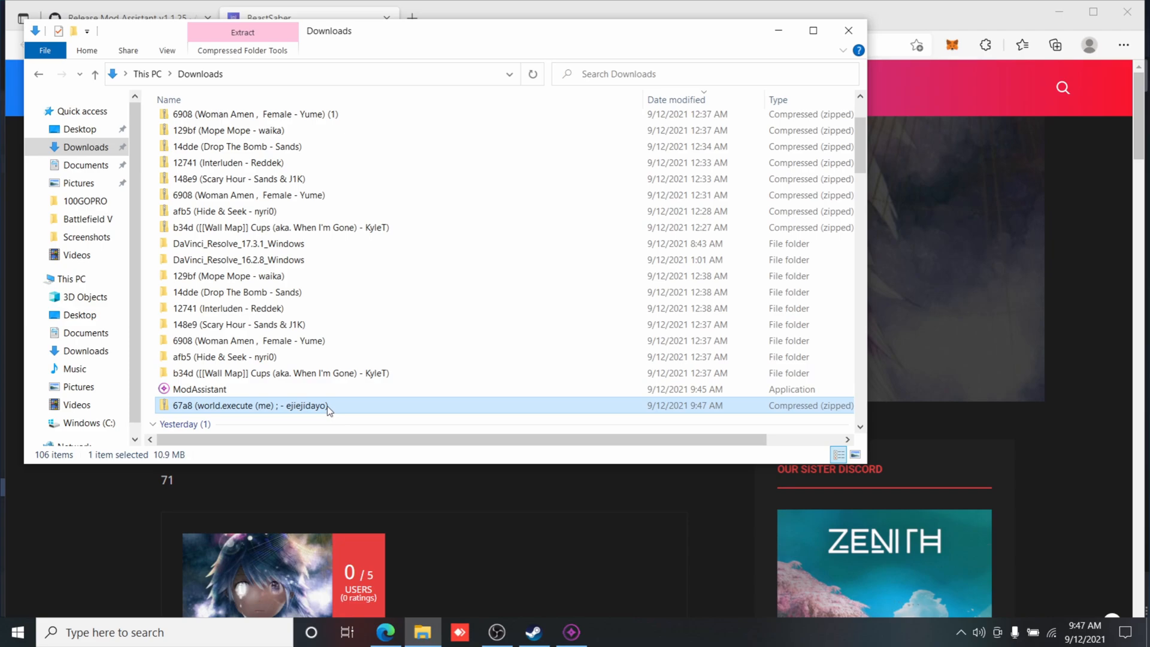
pyautogui.click(242, 31)
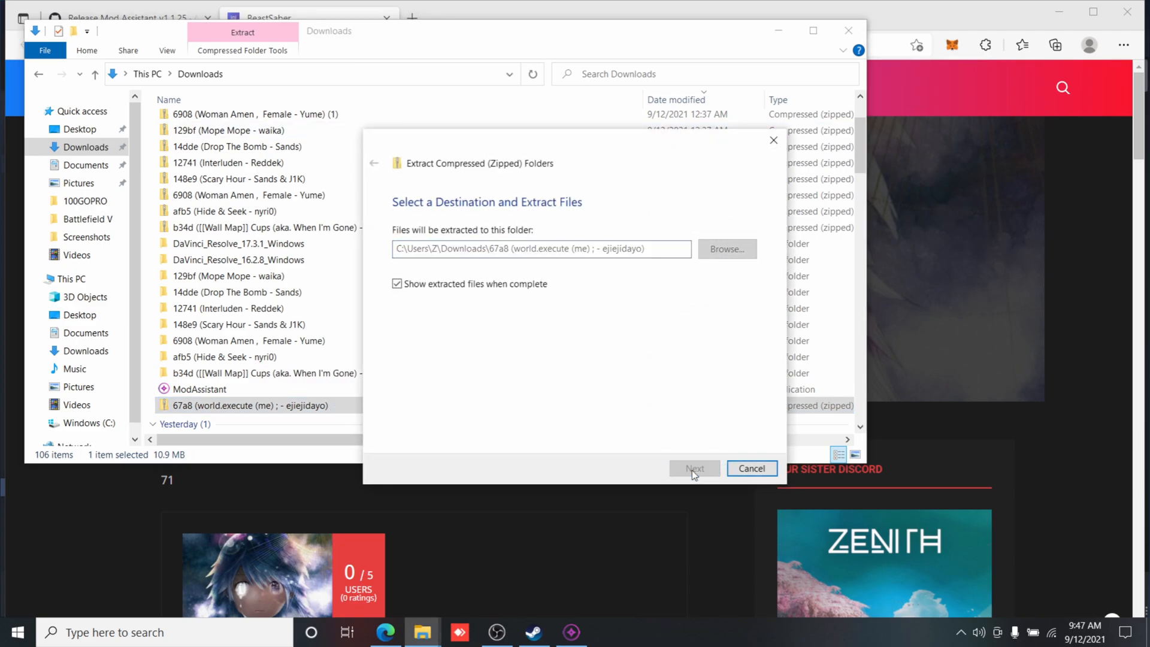
pyautogui.click(694, 469)
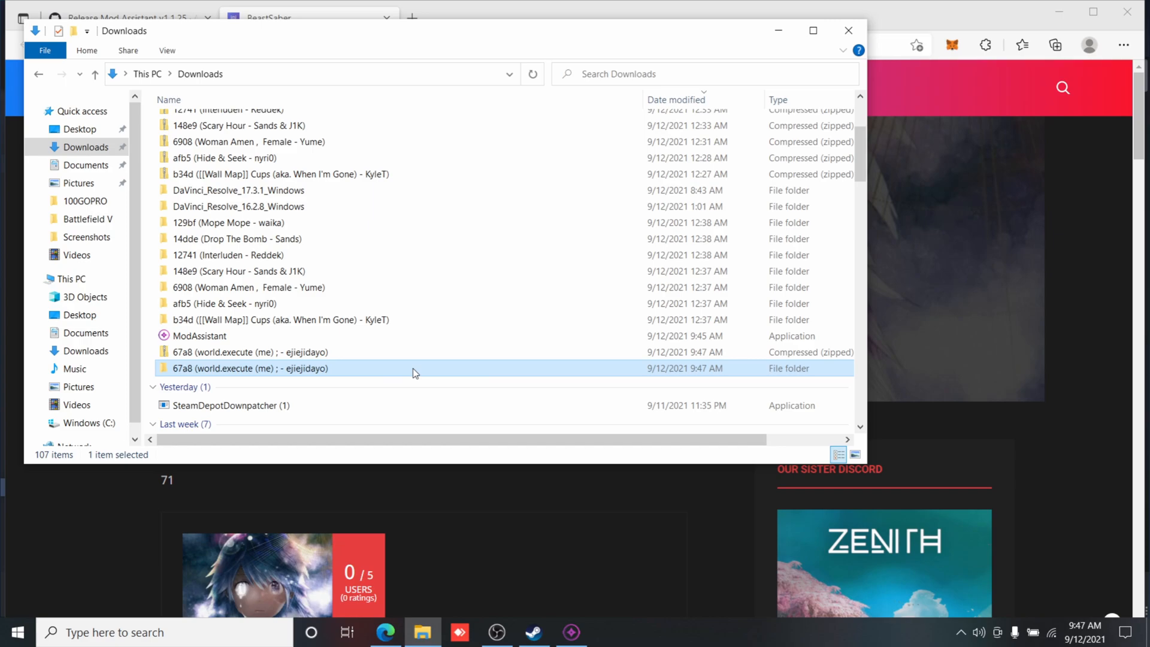
# Step: Navigate C:\Program Files (x86)\Steam\...\Beat Saber_Data\CustomLevels and move the extracted 67a8 folder there
pyautogui.click(90, 393)
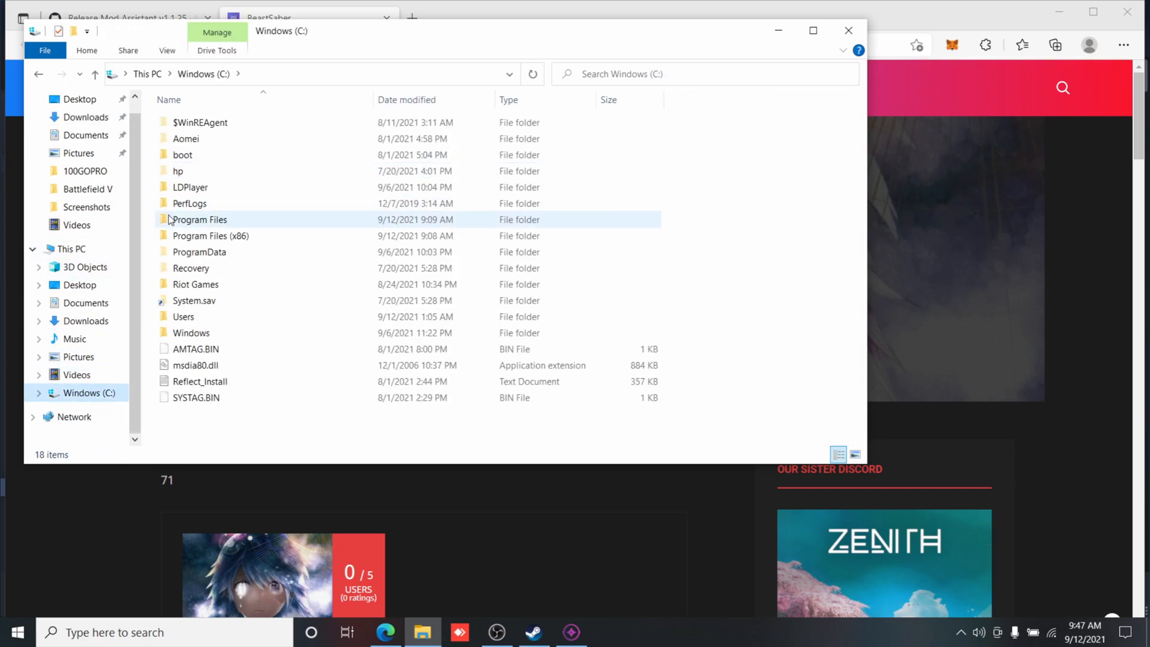
pyautogui.doubleClick(211, 236)
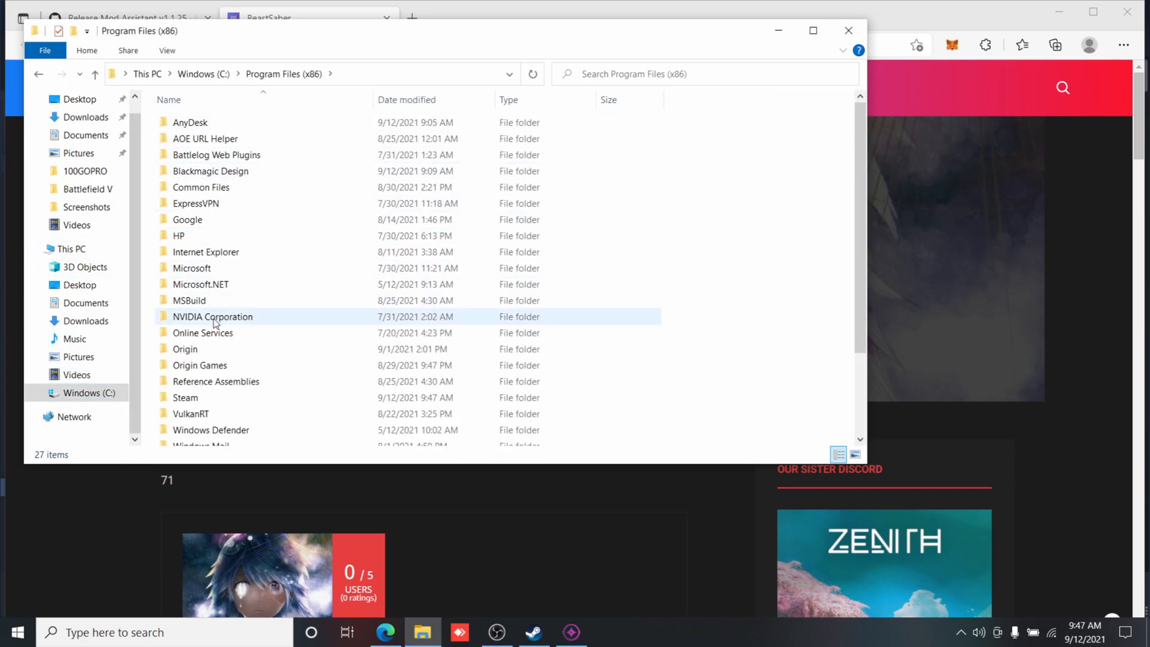
pyautogui.doubleClick(184, 397)
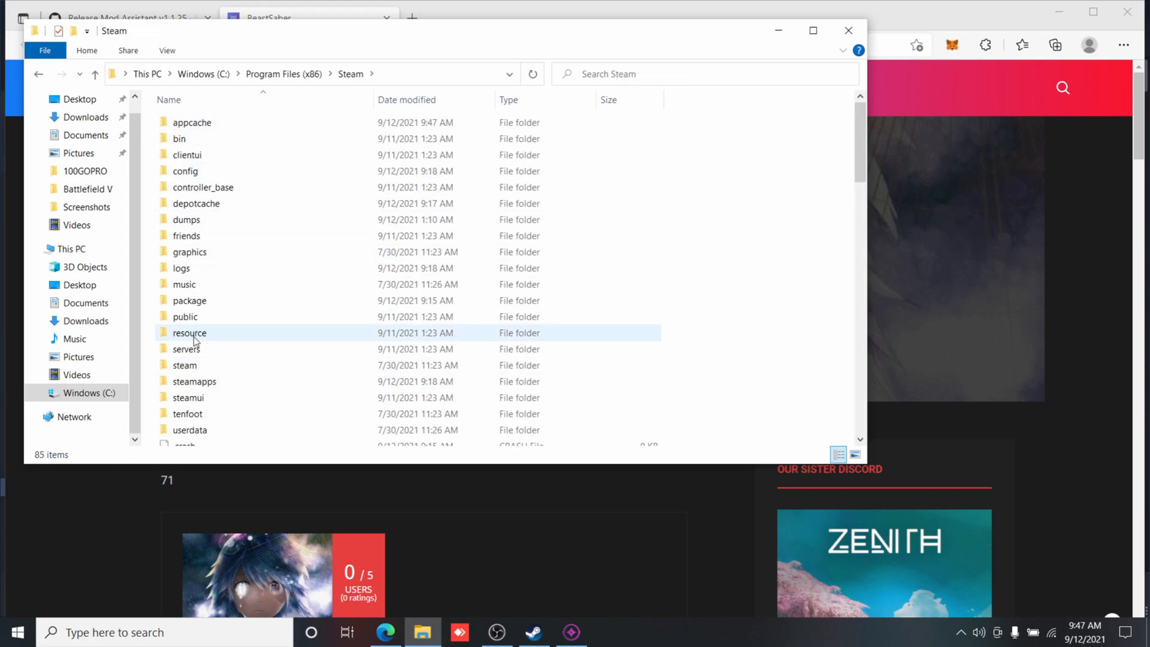
pyautogui.doubleClick(194, 381)
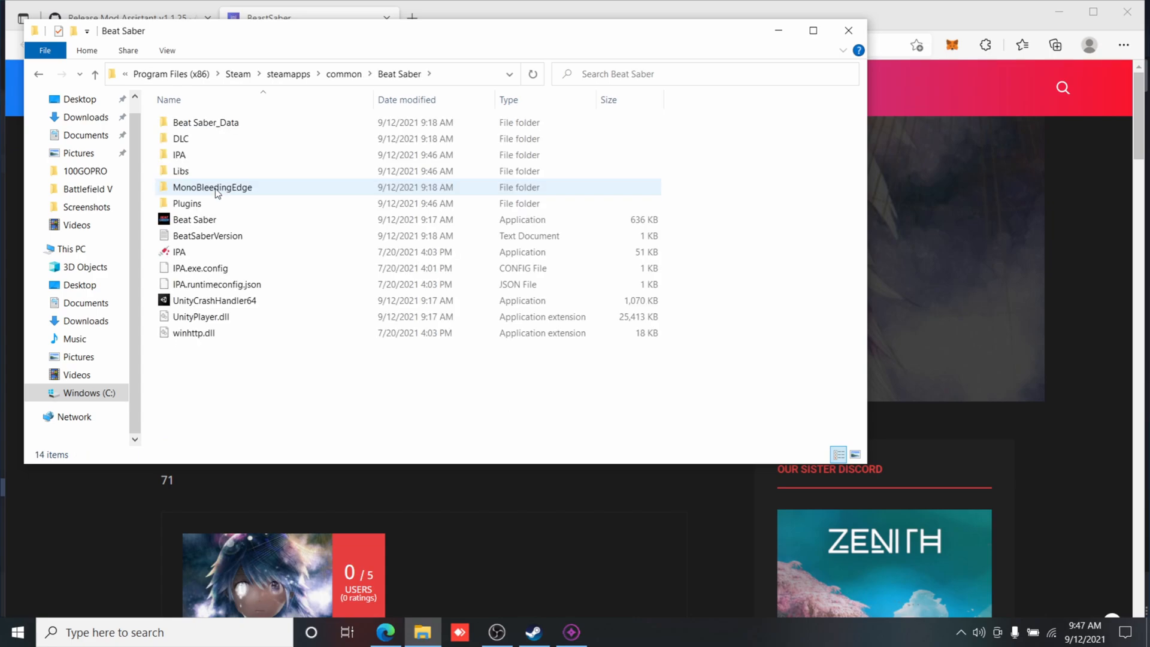
pyautogui.doubleClick(213, 187)
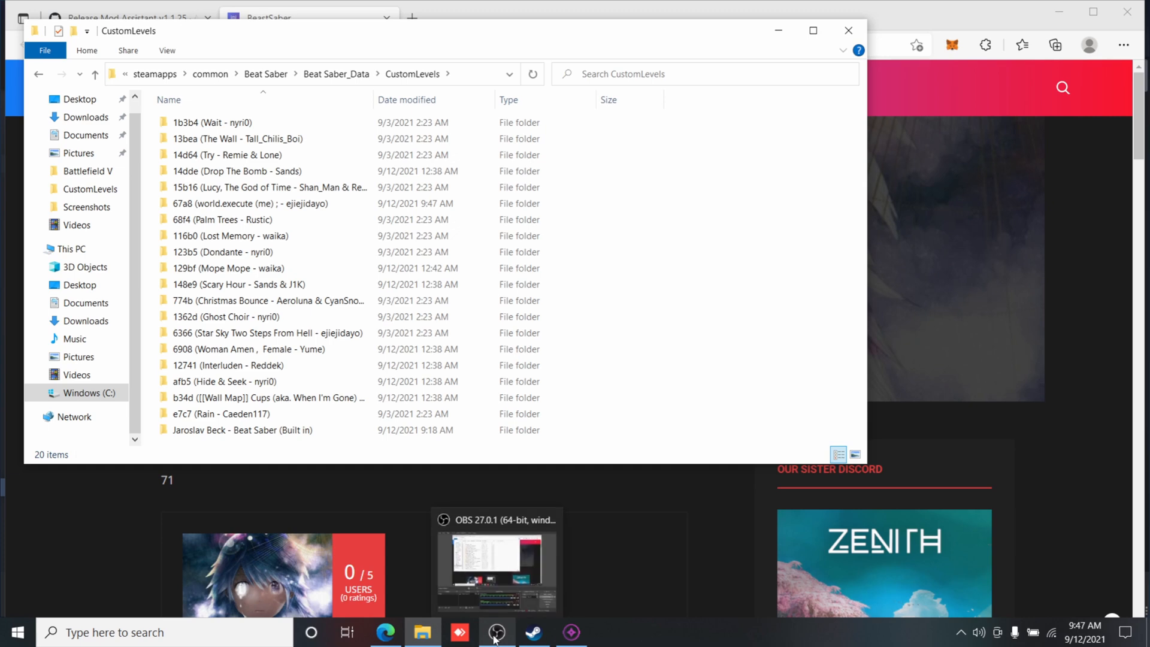
pyautogui.click(496, 632)
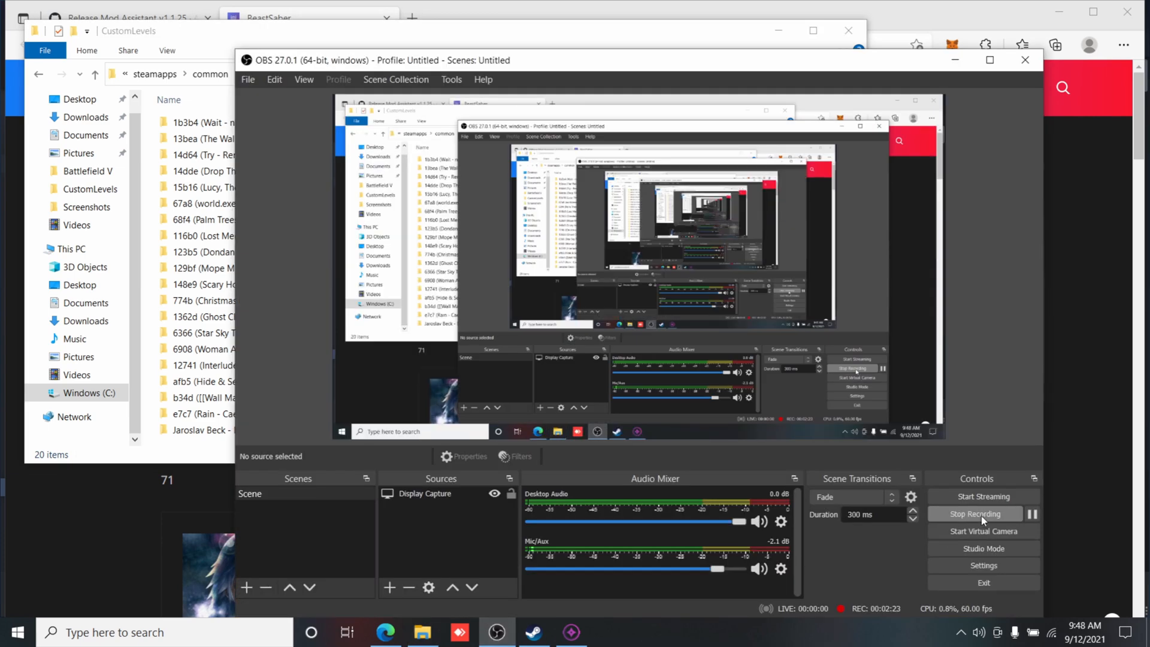